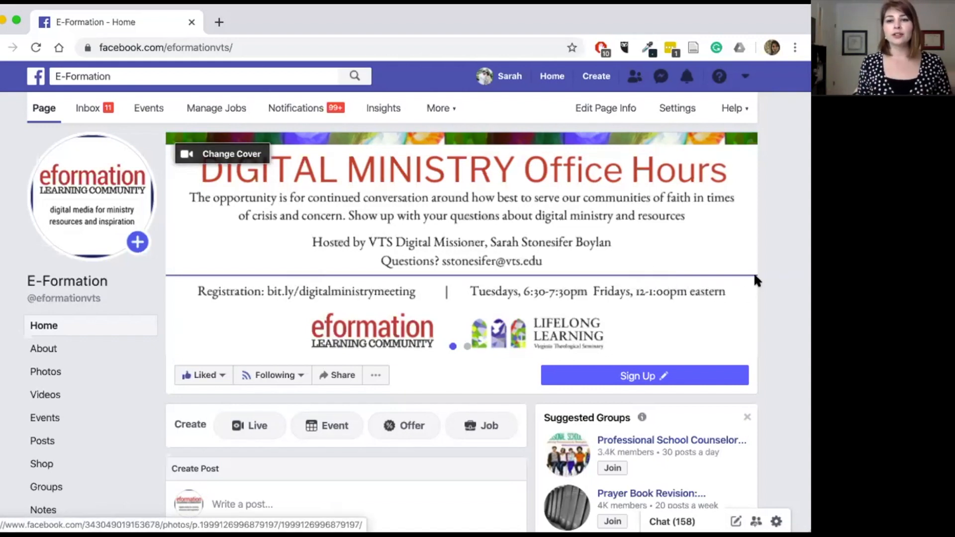
Start a new video post on the E-Formation page so the Add Video form appears
{"action": "scroll", "scroll_direction": "down", "scroll_amount": 3}
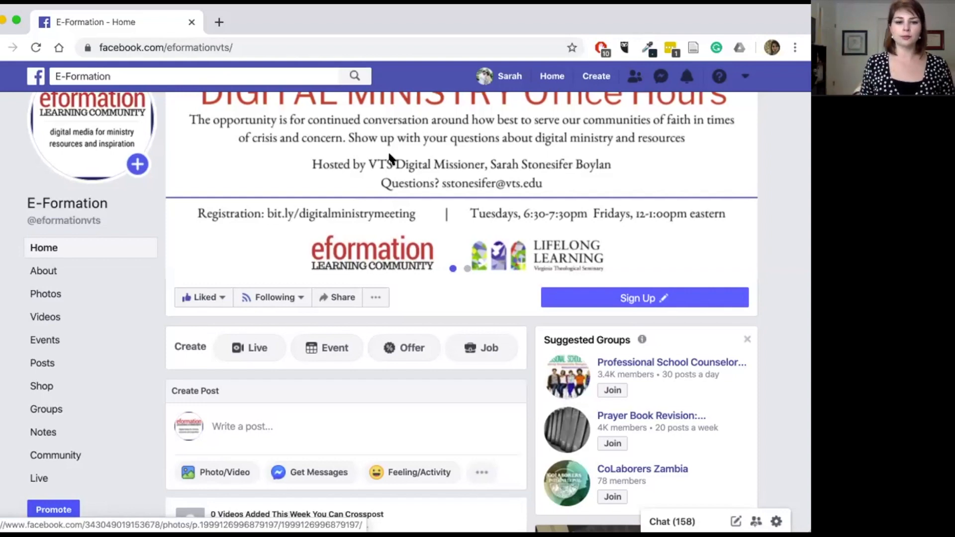
{"action": "left_click", "coordinate": [241, 426]}
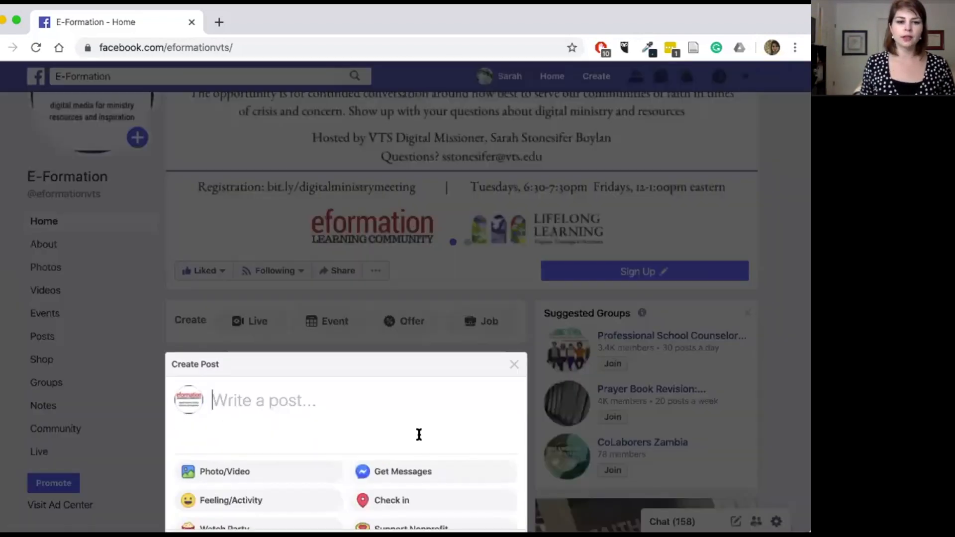
{"action": "scroll", "scroll_direction": "down", "scroll_amount": 3}
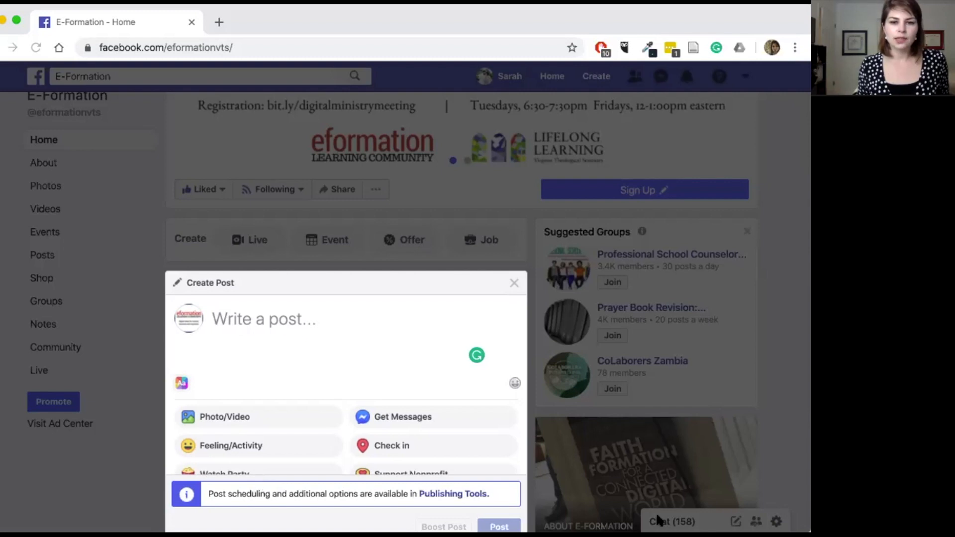
{"action": "left_click", "coordinate": [224, 416]}
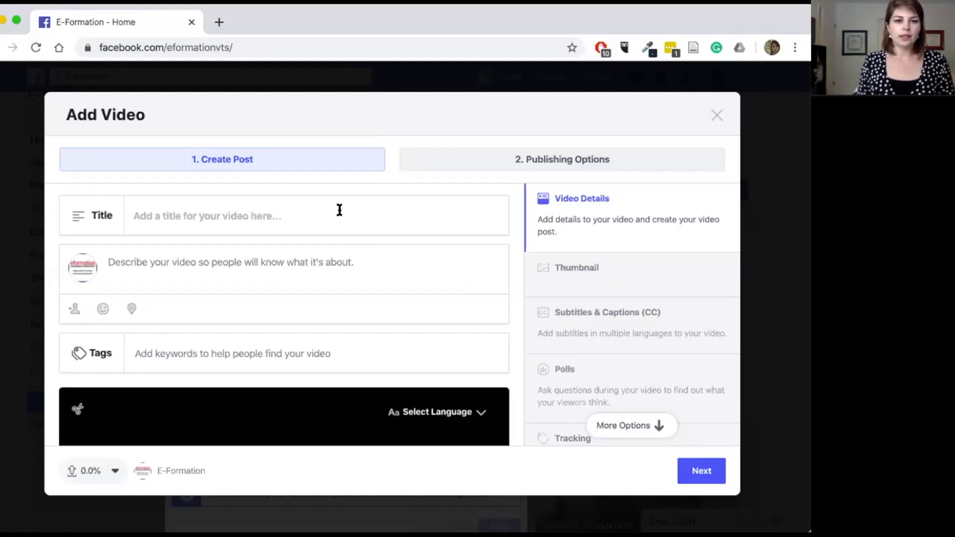
Title the video 'Worshipping Online' and describe it as 'Sarah's video' while the upload finishes
{"action": "type", "text": "Woirshipping Wor"}
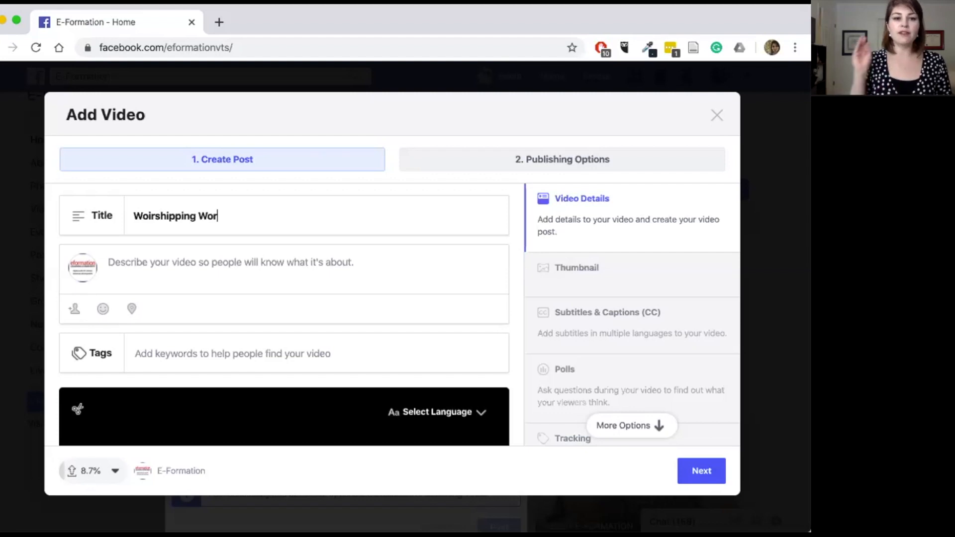
{"action": "type", "text": "online"}
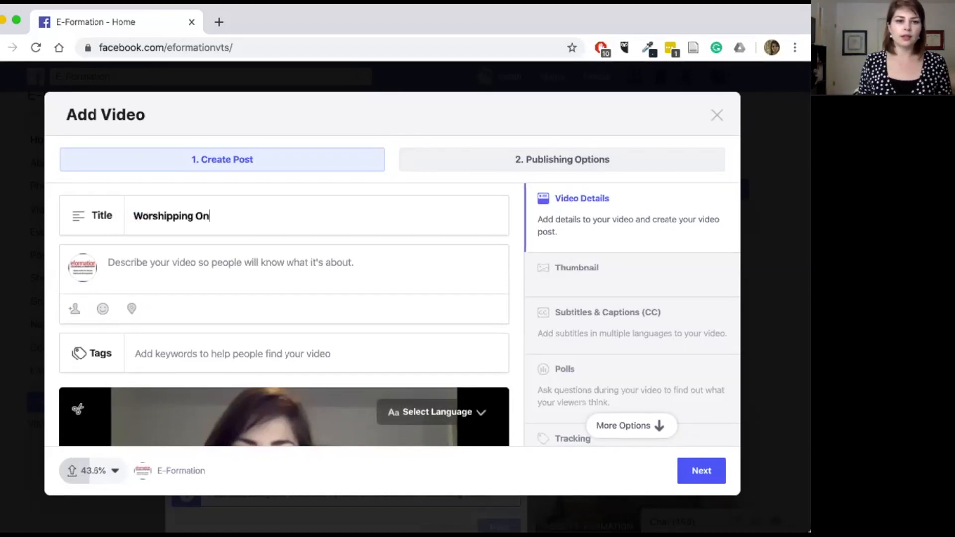
{"action": "type", "text": "Sarah's video"}
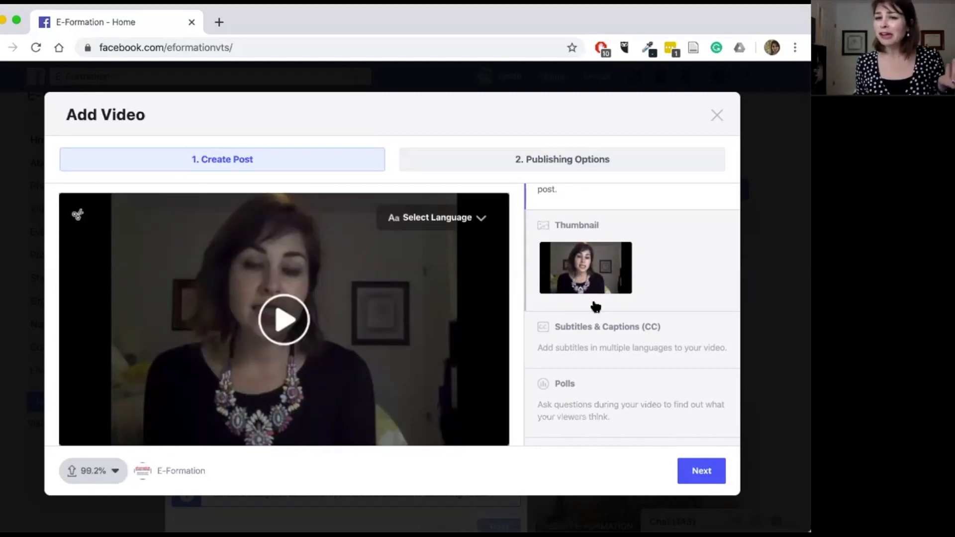
{"action": "scroll", "scroll_direction": "down", "scroll_amount": 3}
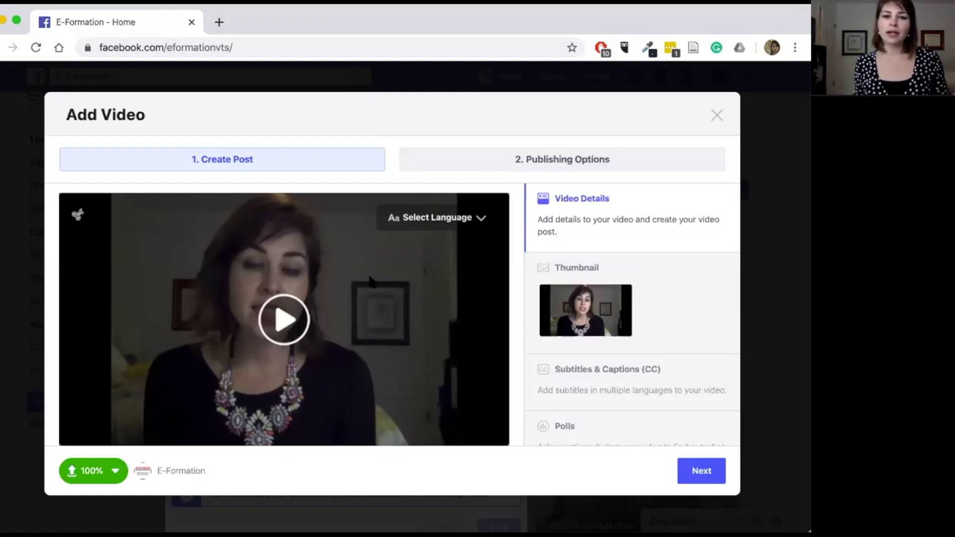
{"action": "scroll", "scroll_direction": "down", "scroll_amount": 3}
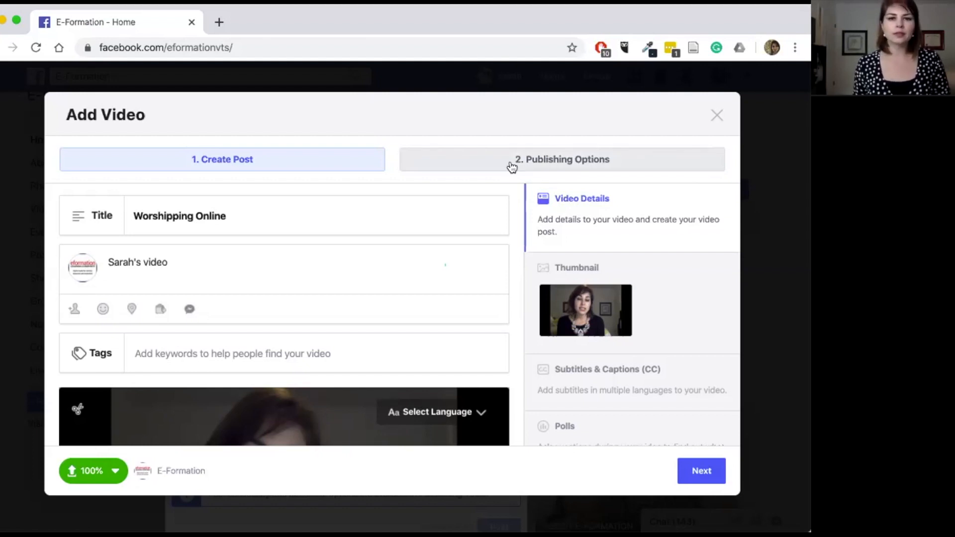
In Publishing Options, make the video a Premiere dated March 28, 2020 at 12:19 PM
{"action": "left_click", "coordinate": [560, 159]}
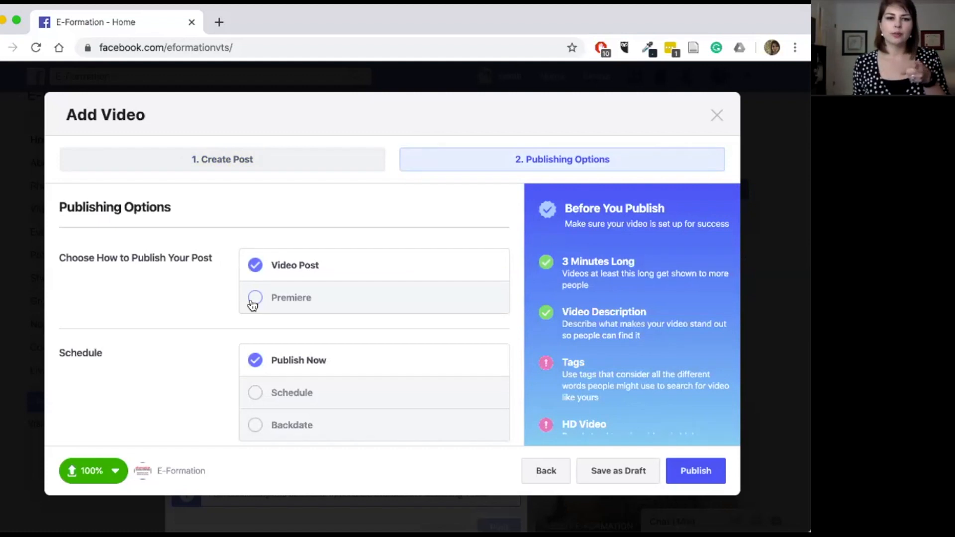
{"action": "left_click", "coordinate": [256, 392]}
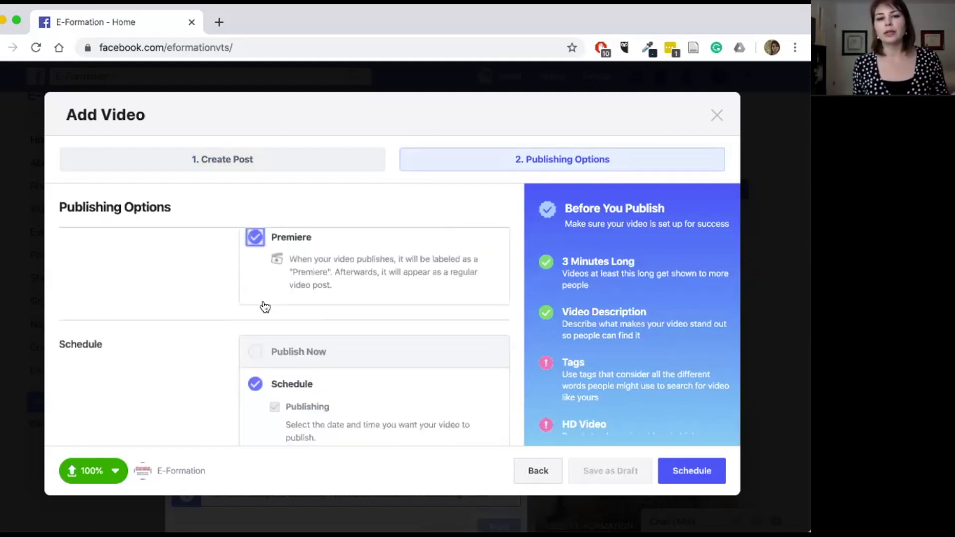
{"action": "mouse_move", "coordinate": [278, 310]}
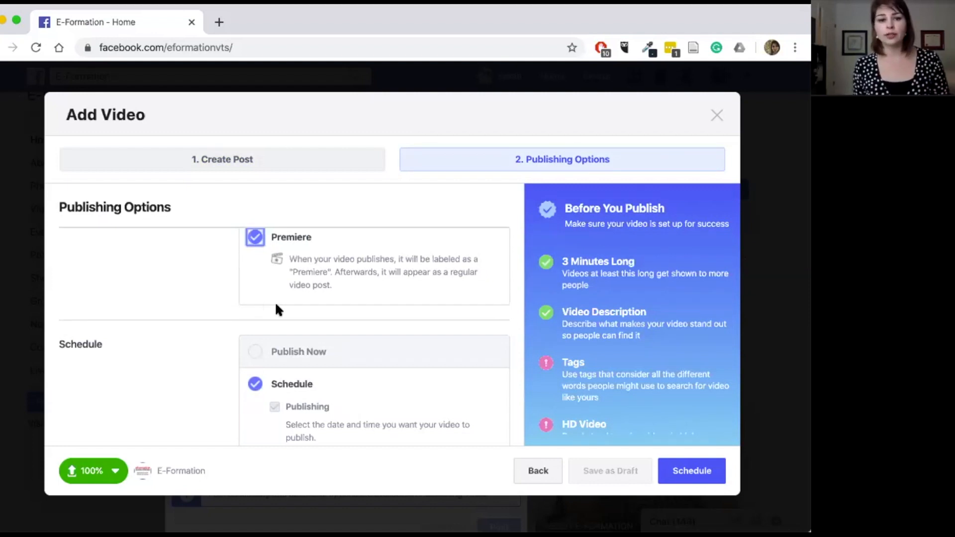
{"action": "scroll", "scroll_direction": "down", "scroll_amount": 3}
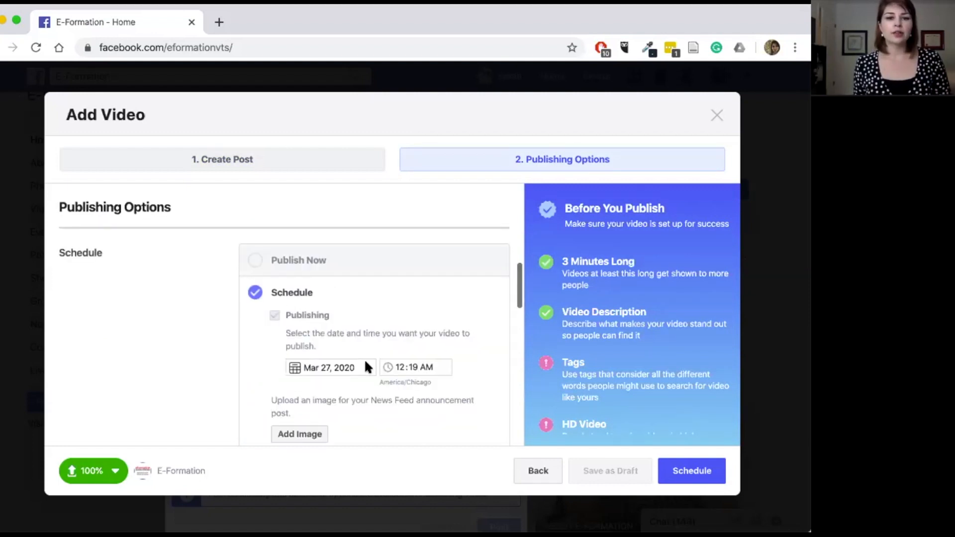
{"action": "left_click", "coordinate": [329, 367]}
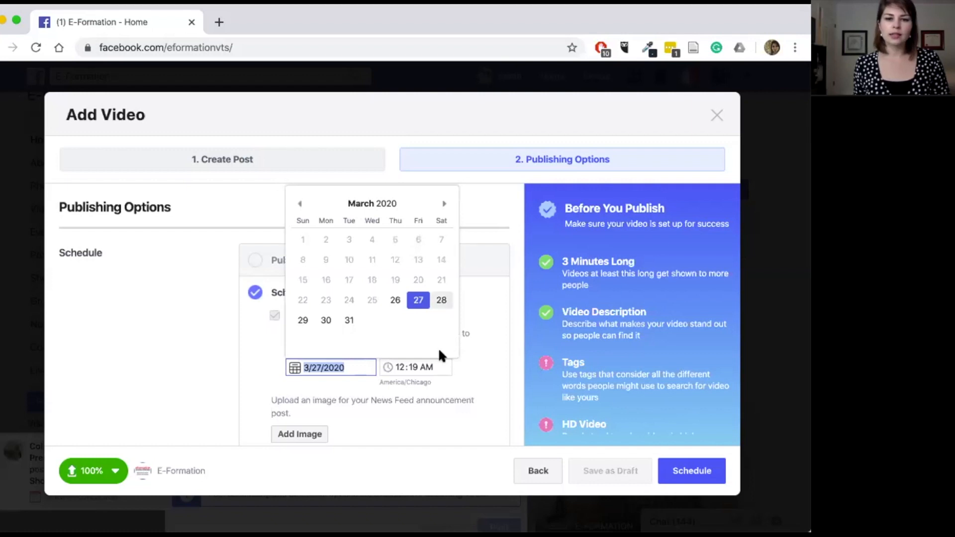
{"action": "left_click", "coordinate": [441, 300]}
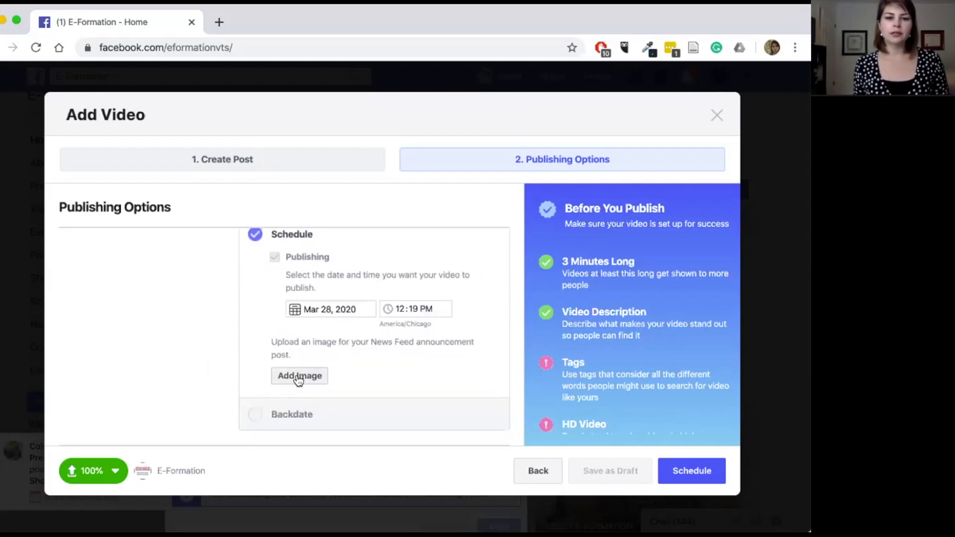
{"action": "mouse_move", "coordinate": [282, 175]}
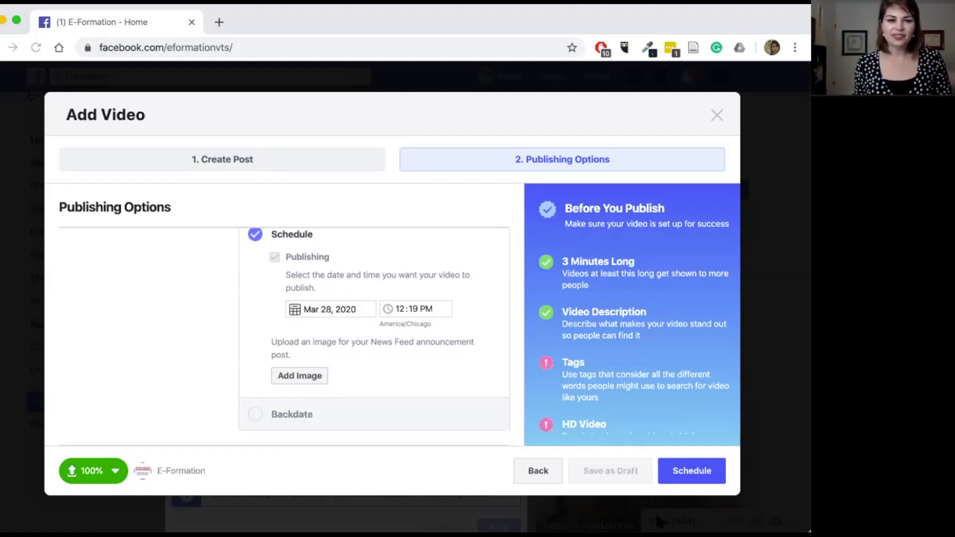
Review post placement options and expand all six Pages available for crossposting
{"action": "left_click", "coordinate": [300, 375]}
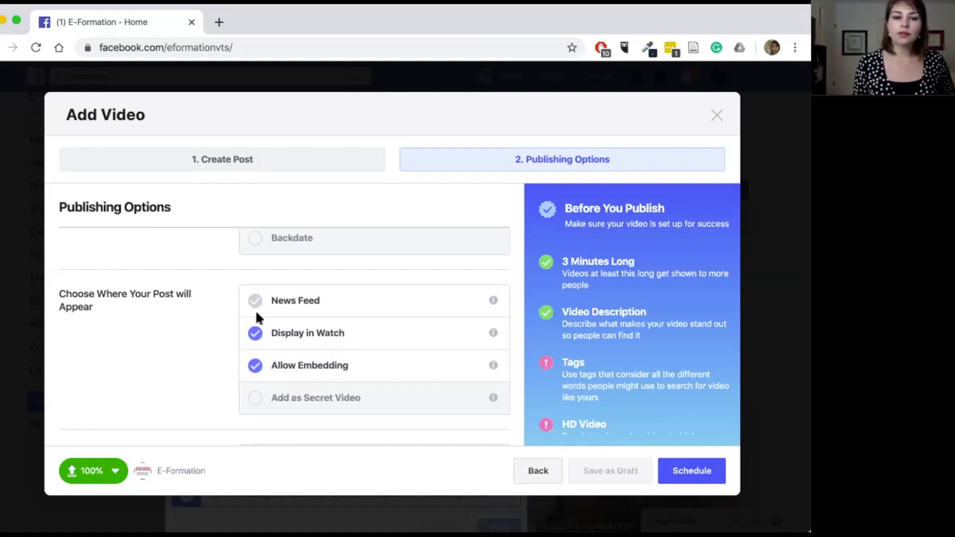
{"action": "mouse_move", "coordinate": [188, 317]}
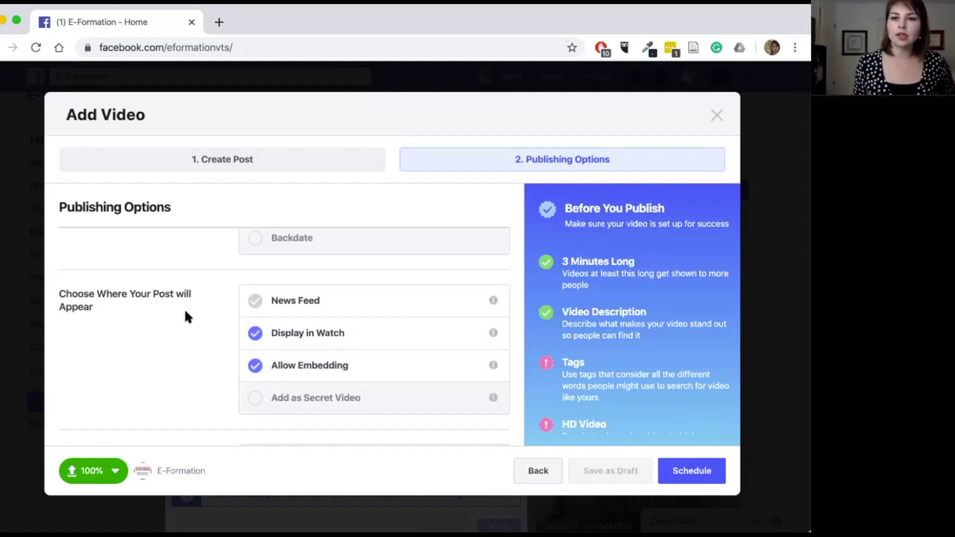
{"action": "scroll", "scroll_direction": "down", "scroll_amount": 3}
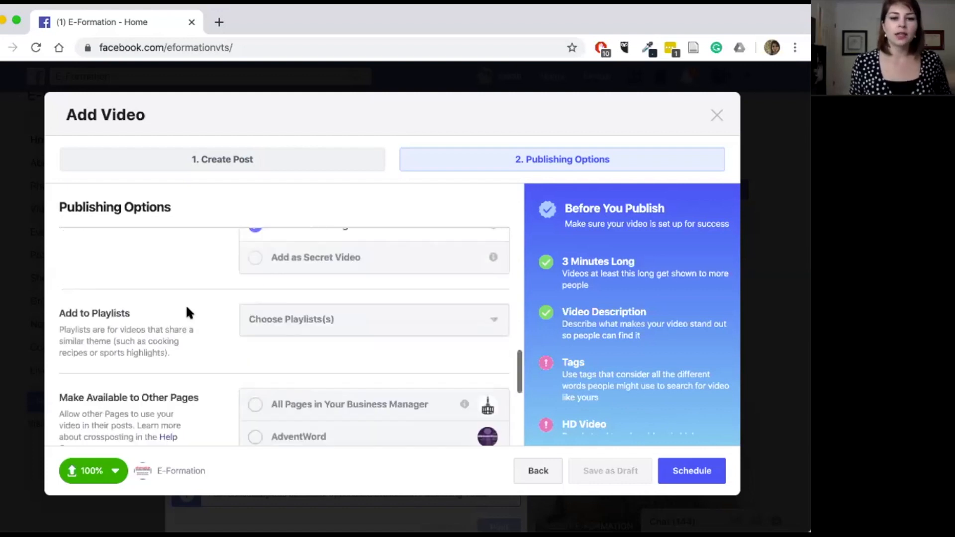
{"action": "scroll", "scroll_direction": "down", "scroll_amount": 3}
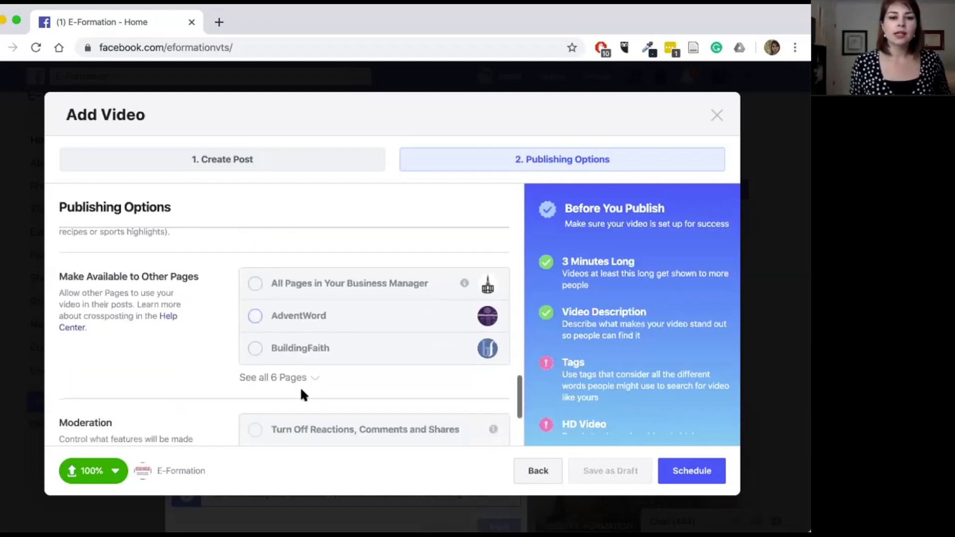
{"action": "left_click", "coordinate": [273, 377]}
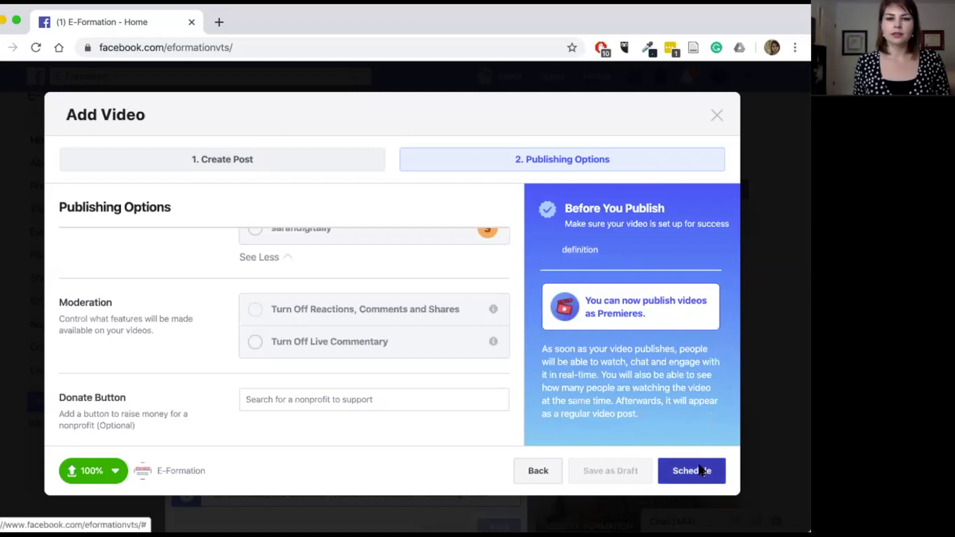
Schedule the Worshipping Online premiere and dismiss the processing confirmation
{"action": "left_click", "coordinate": [691, 471]}
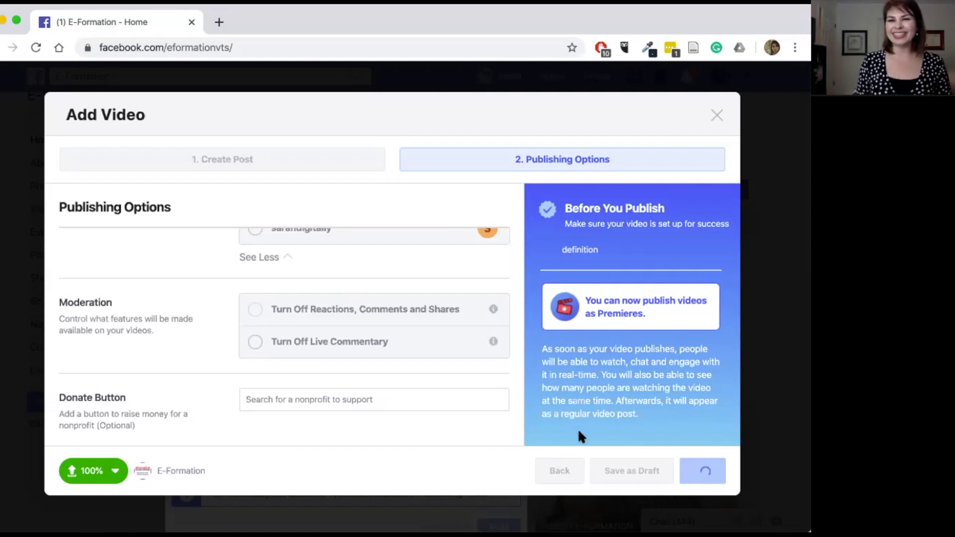
{"action": "left_click", "coordinate": [702, 471]}
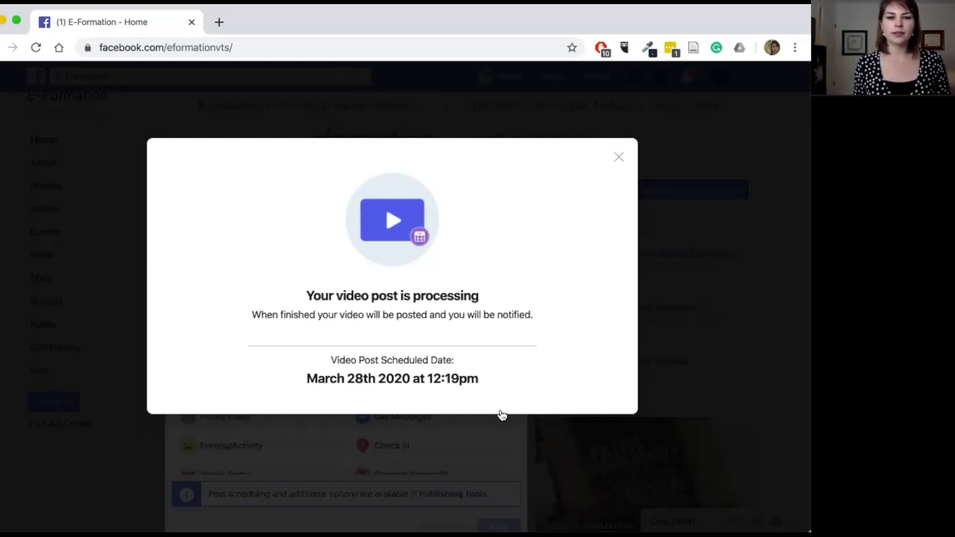
{"action": "left_click", "coordinate": [618, 156]}
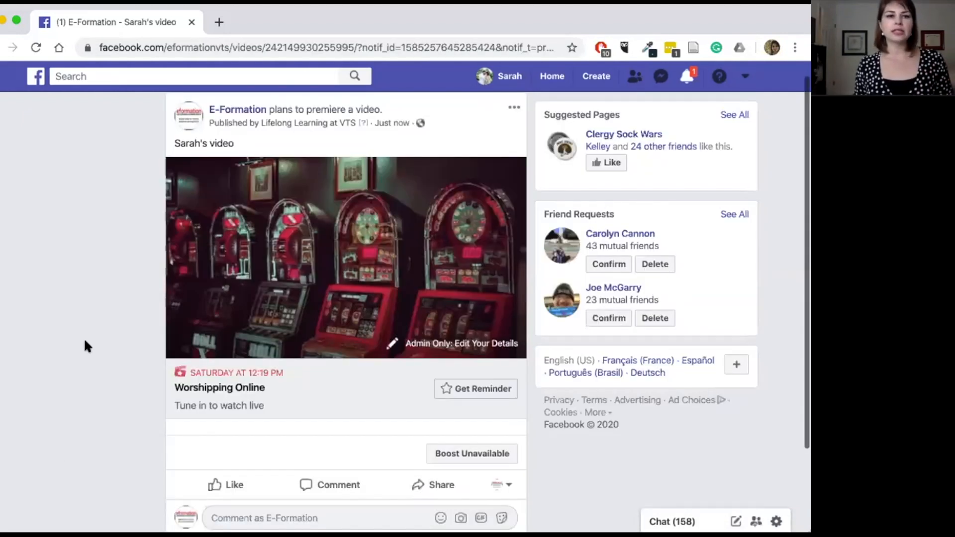
Mark yourself Interested via Get Reminder on the Worshipping Online premiere post
{"action": "double_click", "coordinate": [203, 143]}
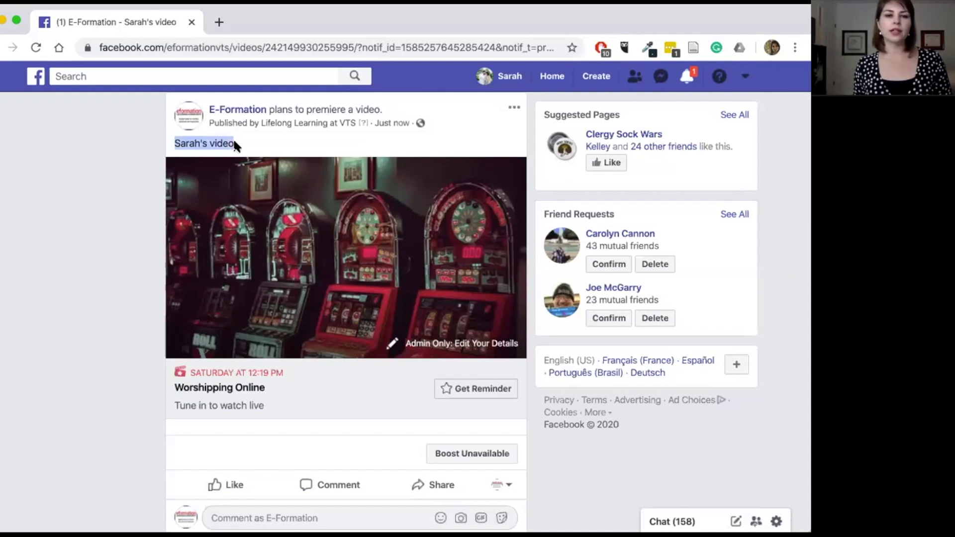
{"action": "mouse_move", "coordinate": [228, 387]}
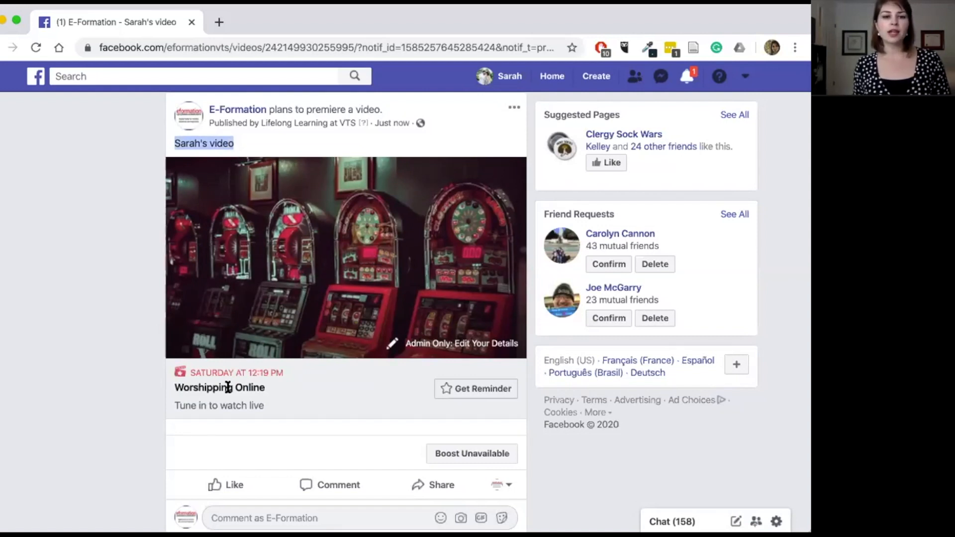
{"action": "mouse_move", "coordinate": [177, 373]}
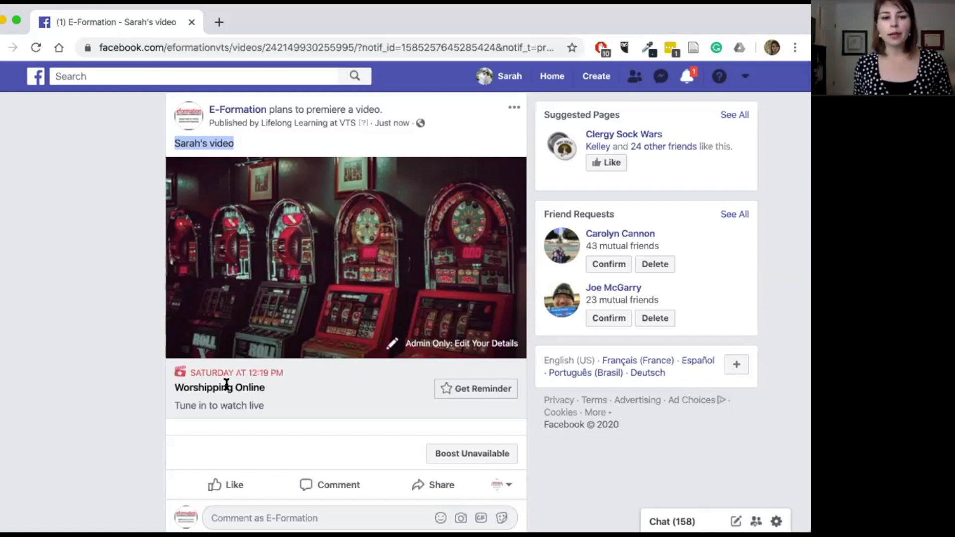
{"action": "mouse_move", "coordinate": [499, 370]}
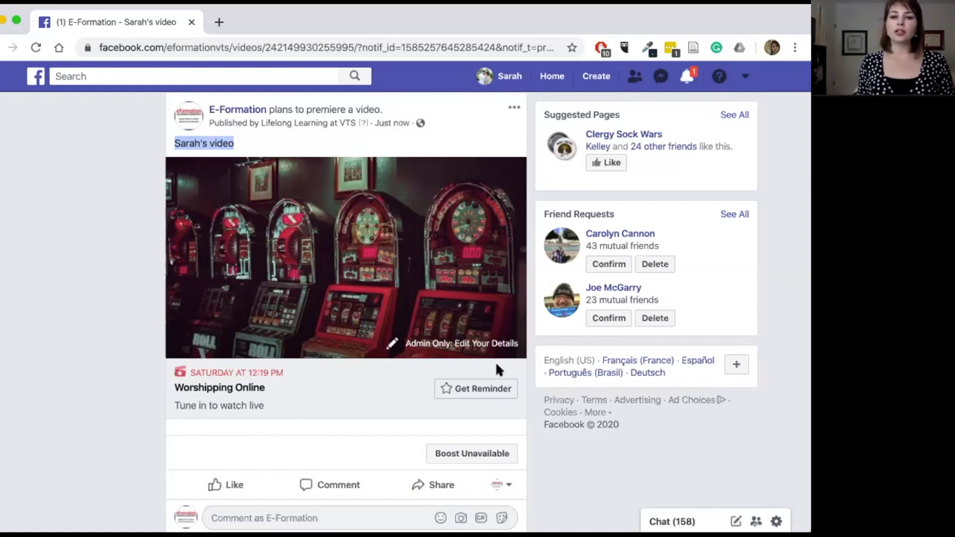
{"action": "mouse_move", "coordinate": [452, 396]}
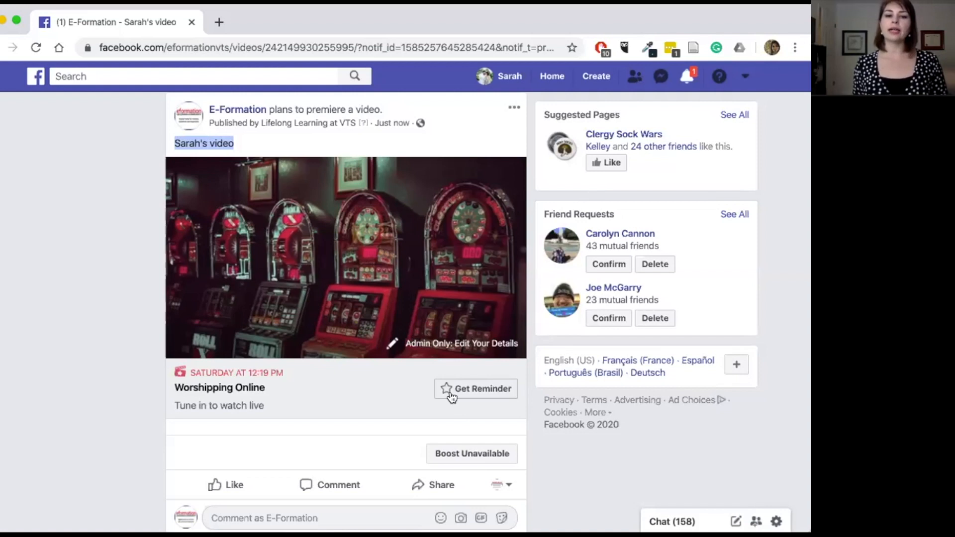
{"action": "left_click", "coordinate": [476, 389]}
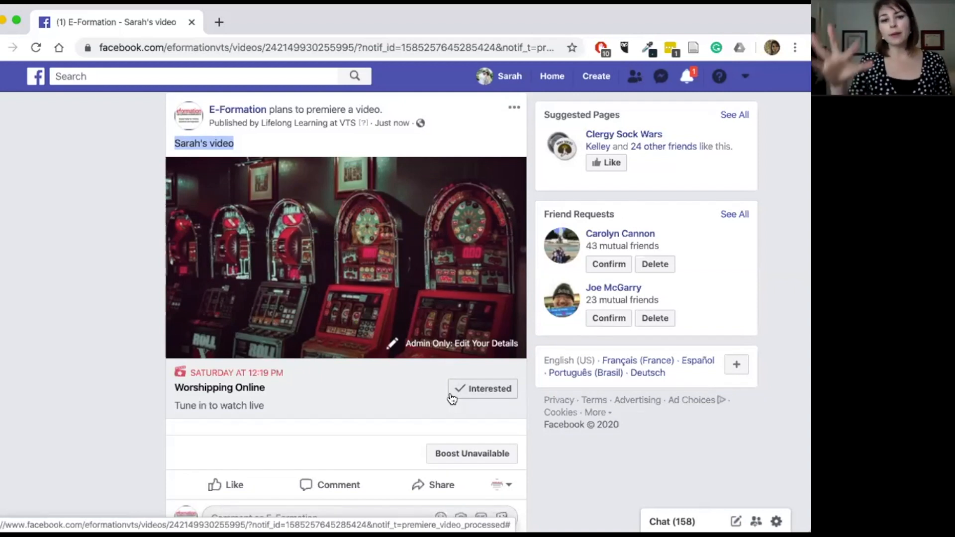
{"action": "mouse_move", "coordinate": [520, 275]}
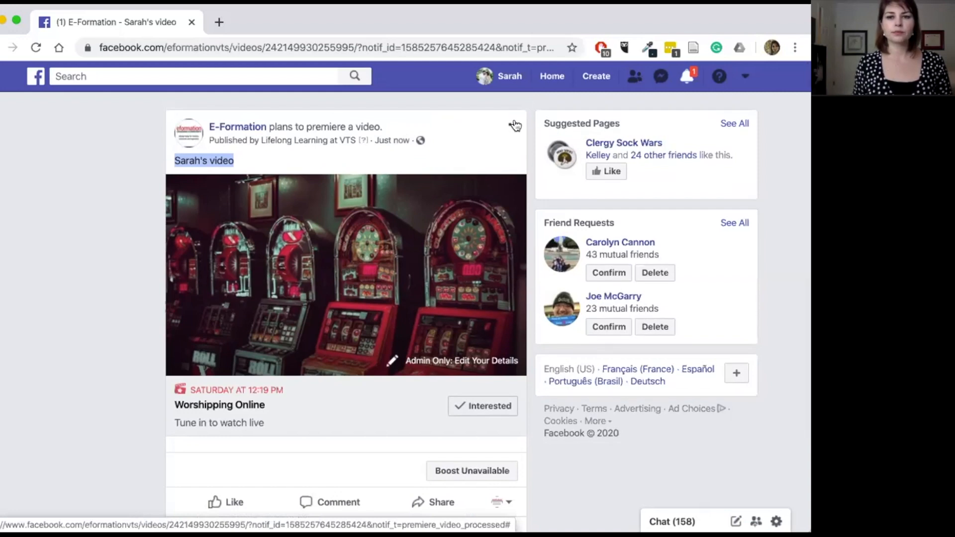
{"action": "left_click", "coordinate": [514, 127]}
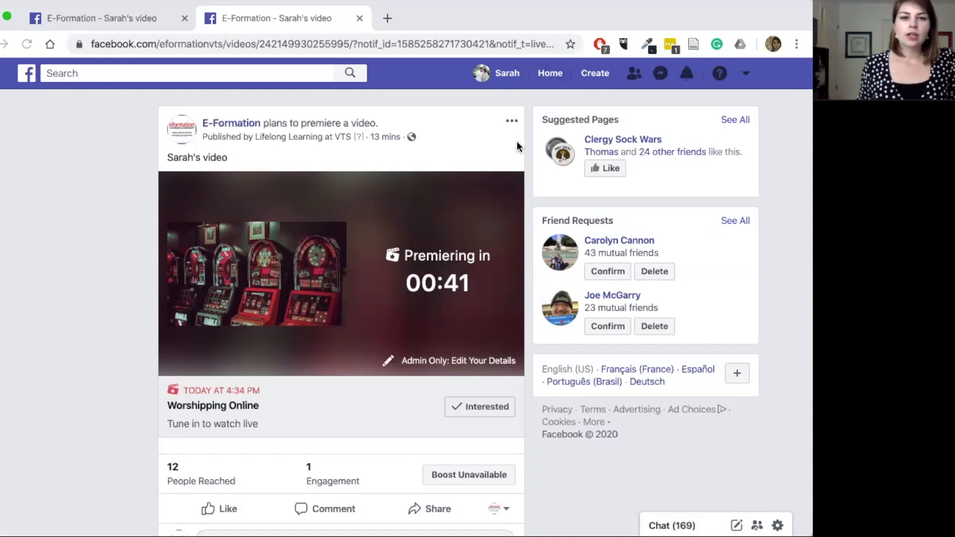
{"action": "mouse_move", "coordinate": [531, 115]}
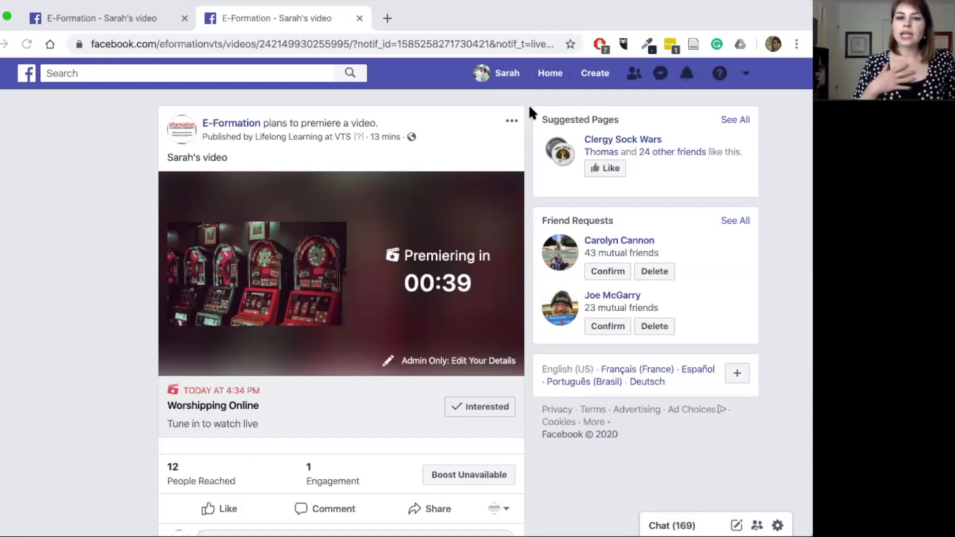
{"action": "mouse_move", "coordinate": [504, 117]}
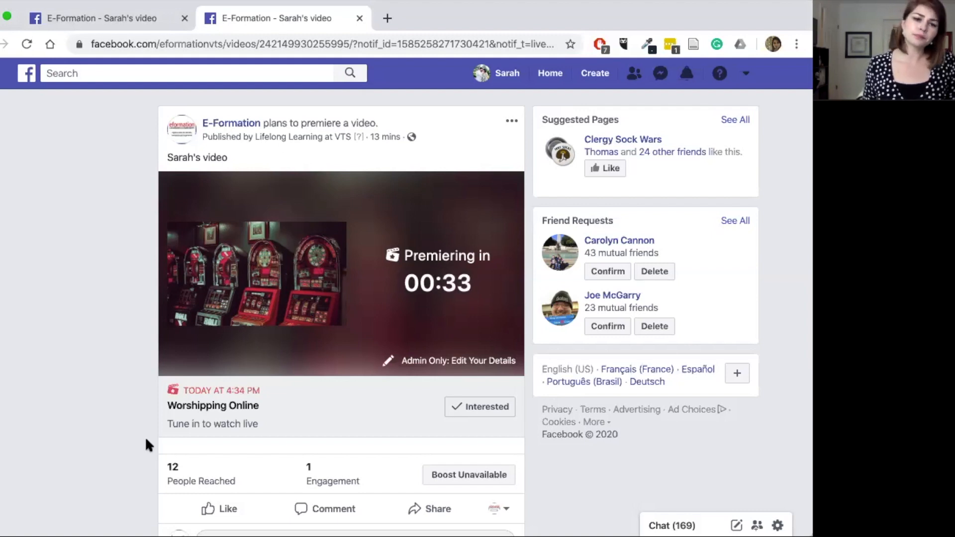
{"action": "mouse_move", "coordinate": [129, 437]}
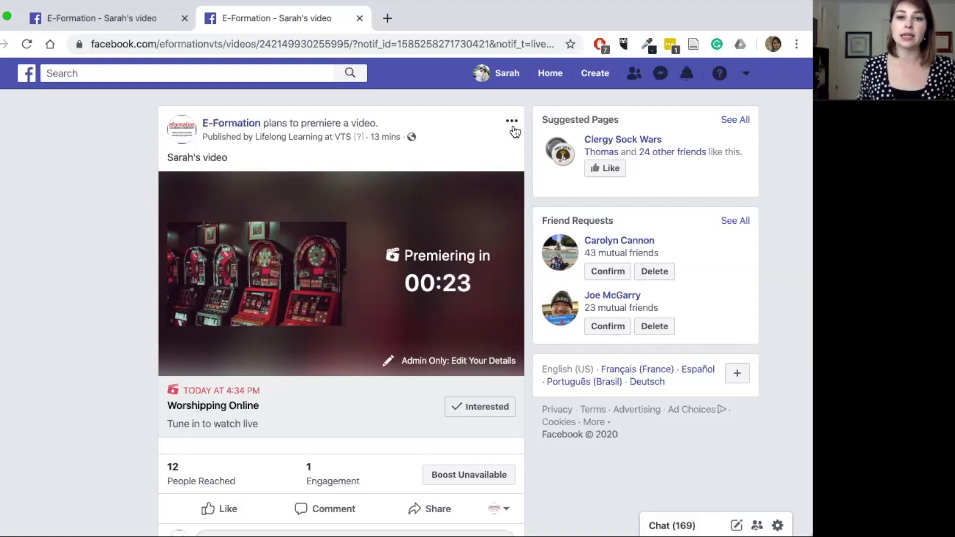
{"action": "mouse_move", "coordinate": [774, 382]}
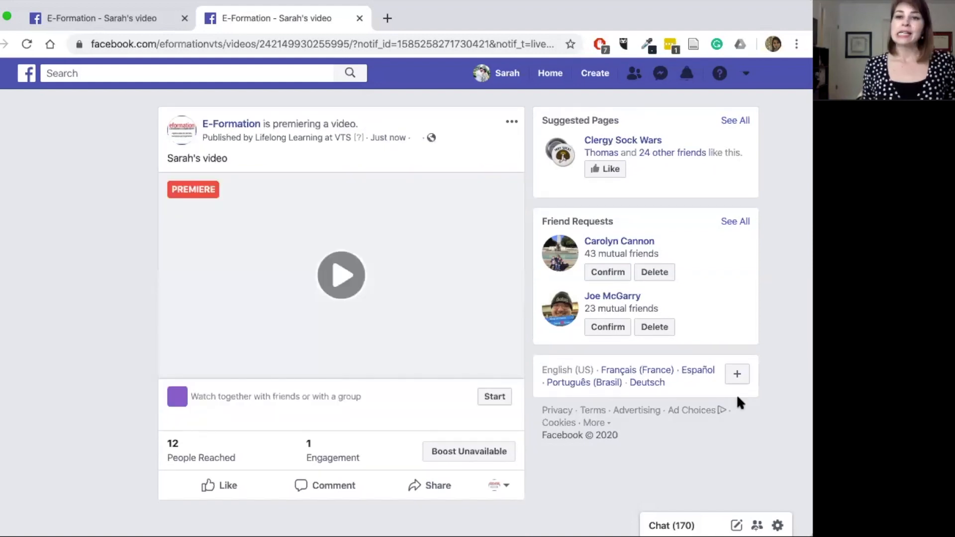
Let the premiere play and dismiss the notice that someone liked the video
{"action": "left_click", "coordinate": [341, 275]}
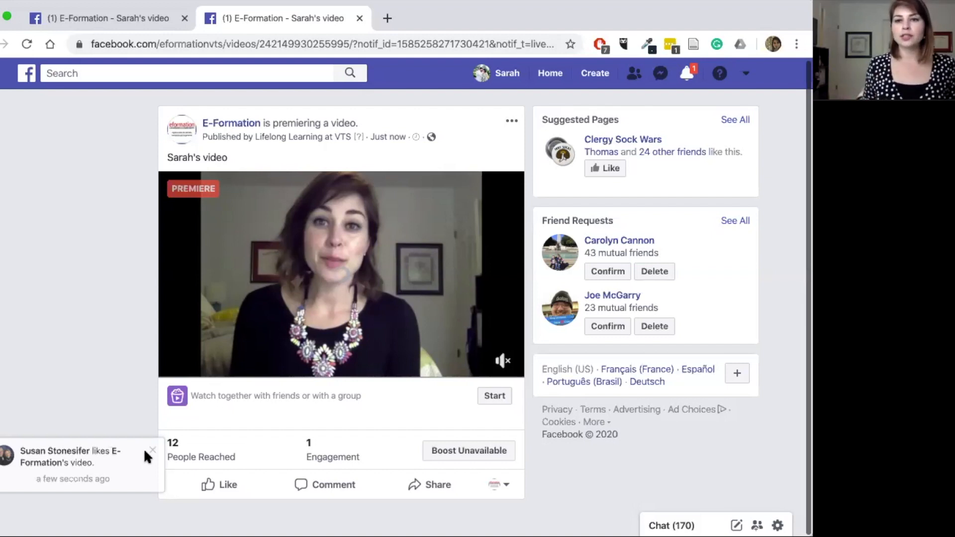
{"action": "left_click", "coordinate": [430, 484]}
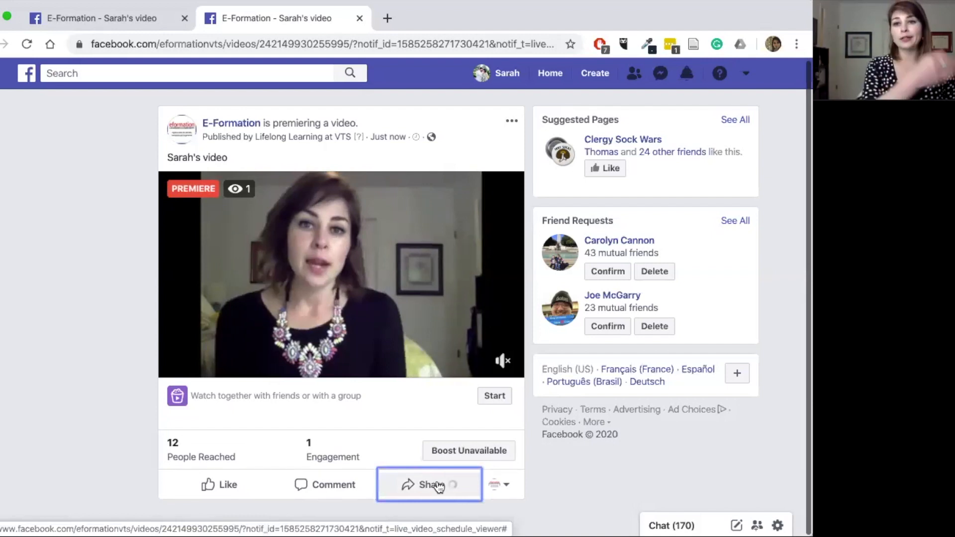
From the video's Share menu, choose Start a Watch Party for Worshipping Online
{"action": "left_click", "coordinate": [430, 485]}
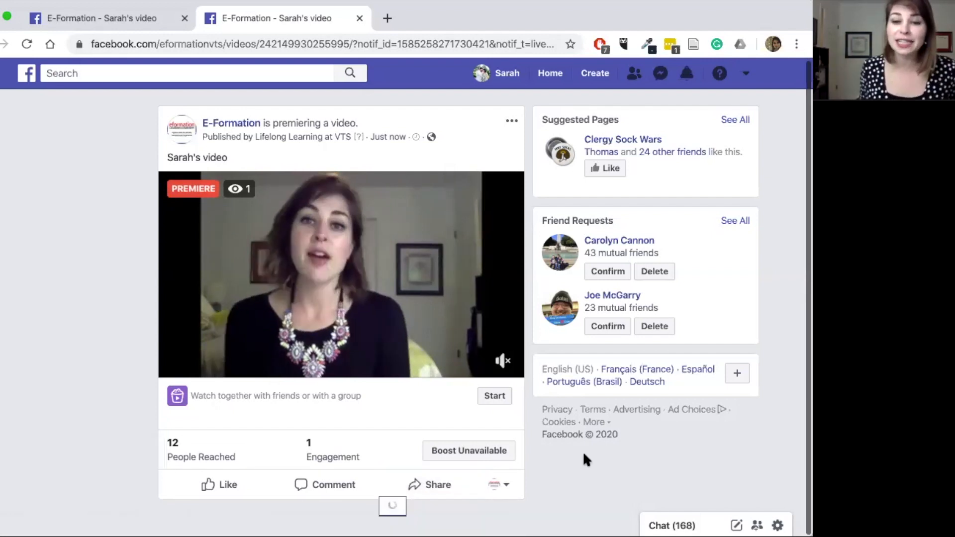
{"action": "left_click", "coordinate": [430, 485]}
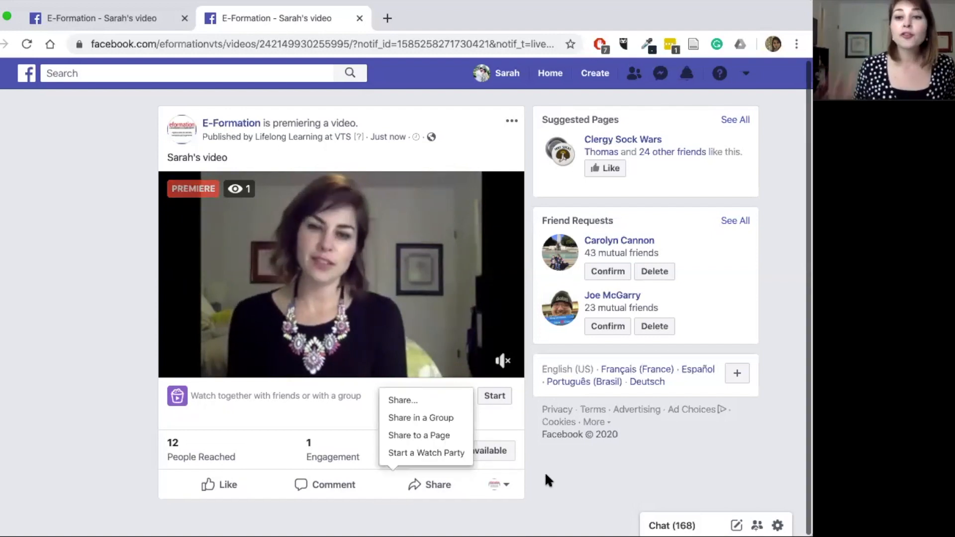
{"action": "left_click", "coordinate": [435, 485]}
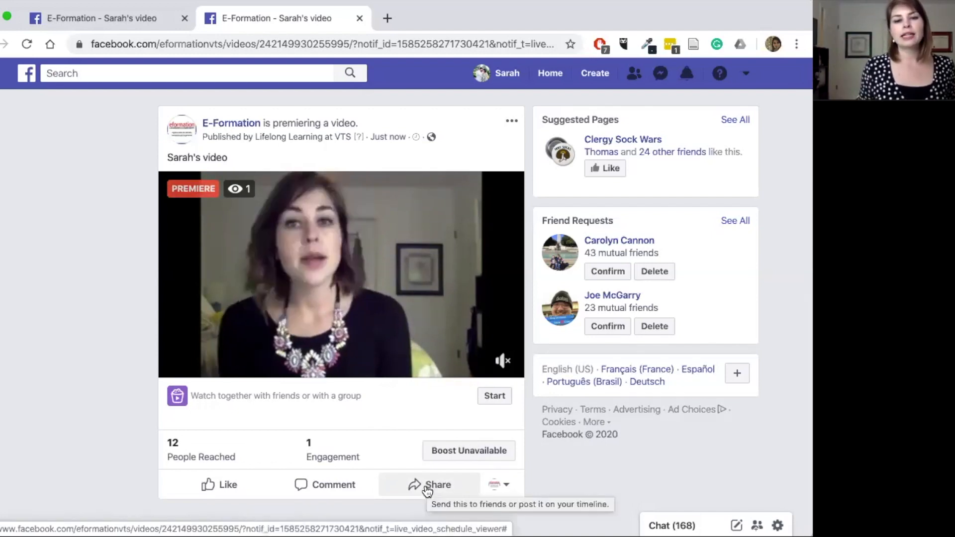
{"action": "left_click", "coordinate": [430, 485]}
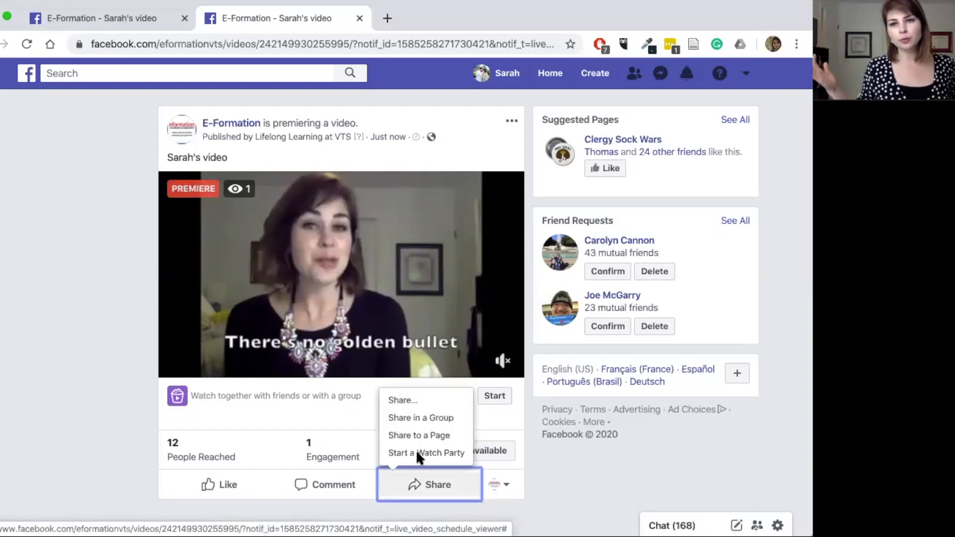
{"action": "mouse_move", "coordinate": [425, 453]}
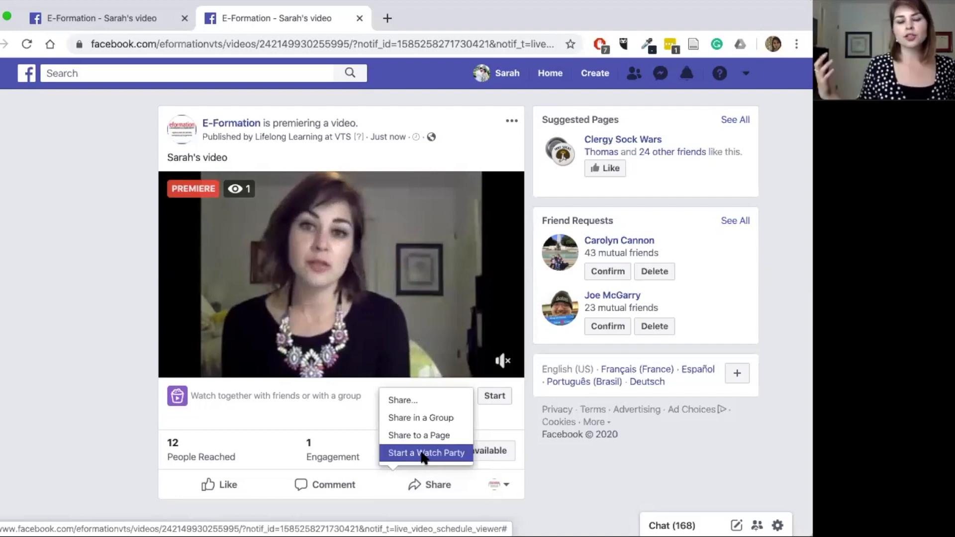
{"action": "left_click", "coordinate": [426, 452]}
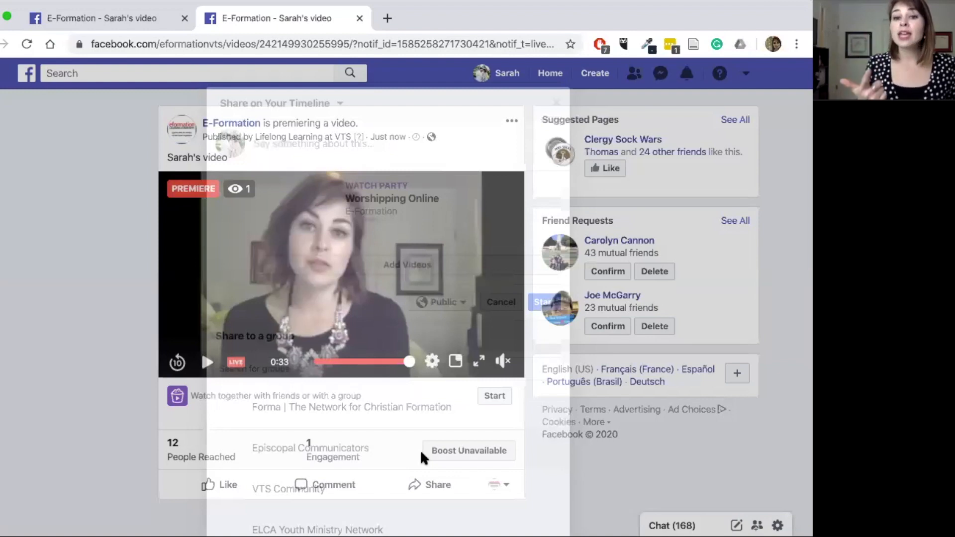
{"action": "mouse_move", "coordinate": [596, 444]}
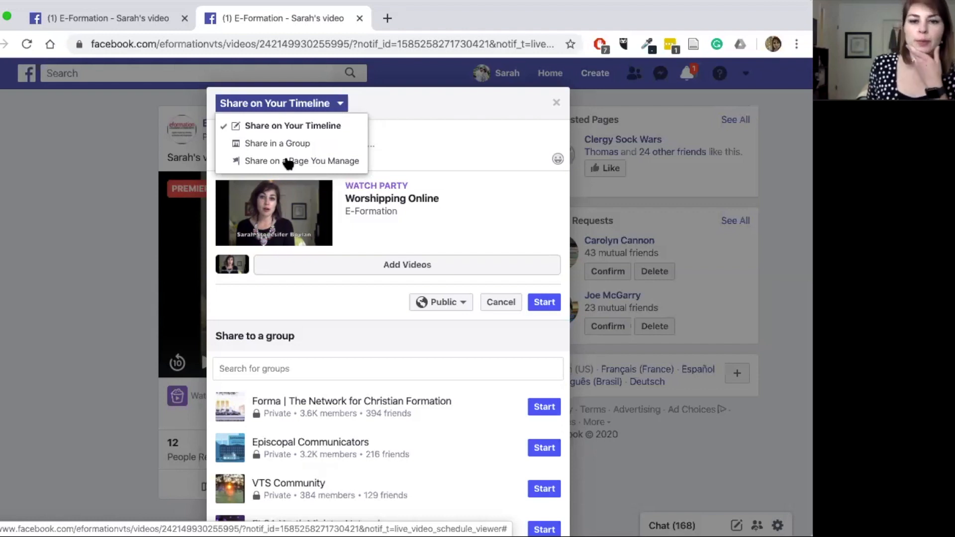
Share the Watch Party on a Page you manage, choosing E-Formation
{"action": "left_click", "coordinate": [301, 161]}
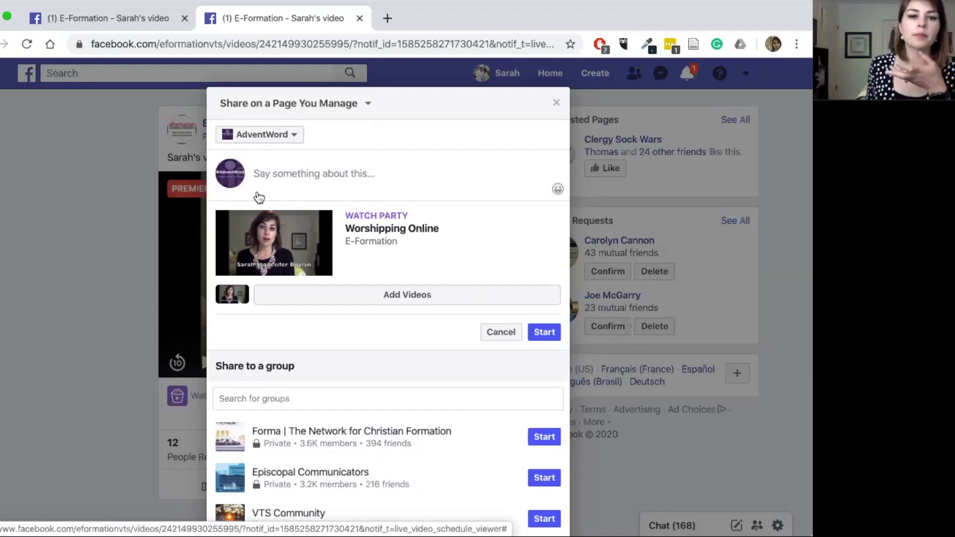
{"action": "left_click", "coordinate": [258, 134]}
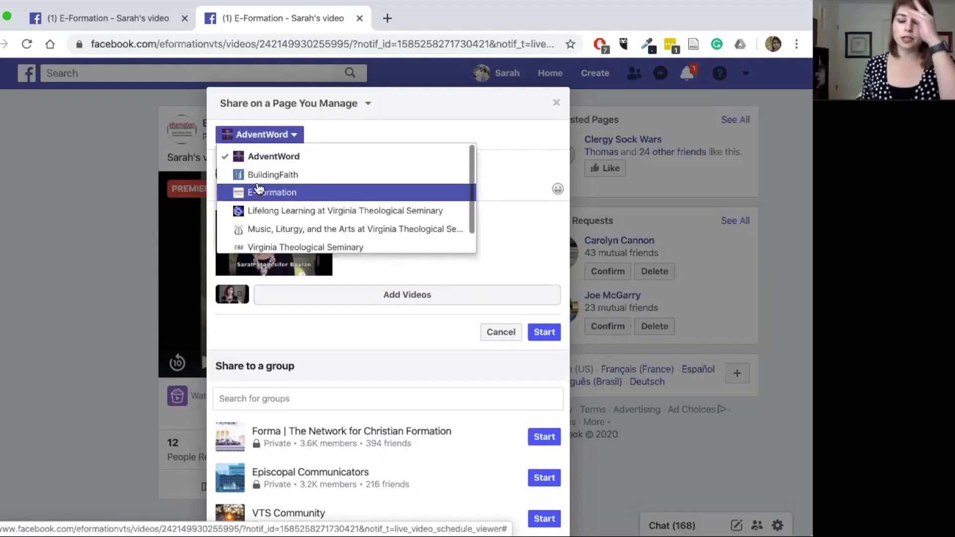
{"action": "left_click", "coordinate": [271, 192]}
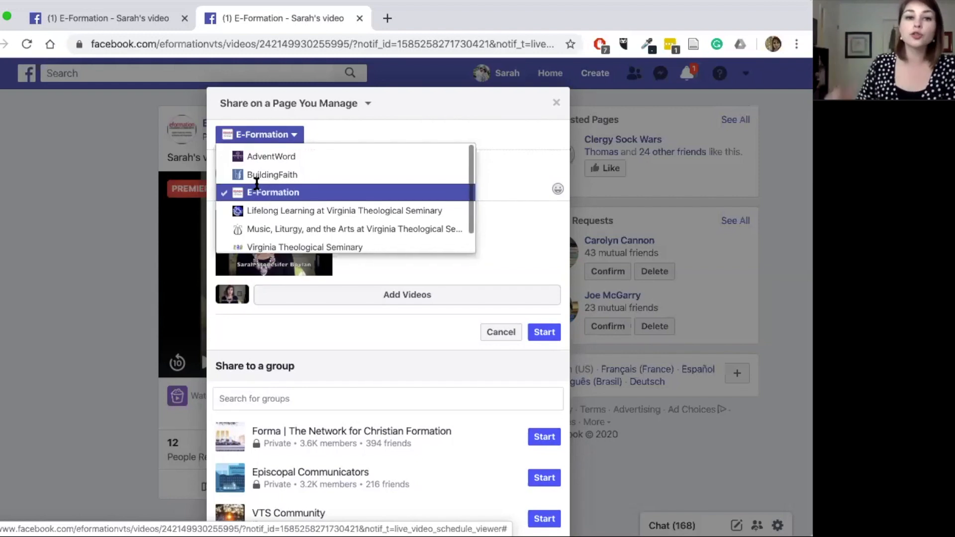
{"action": "left_click", "coordinate": [273, 192]}
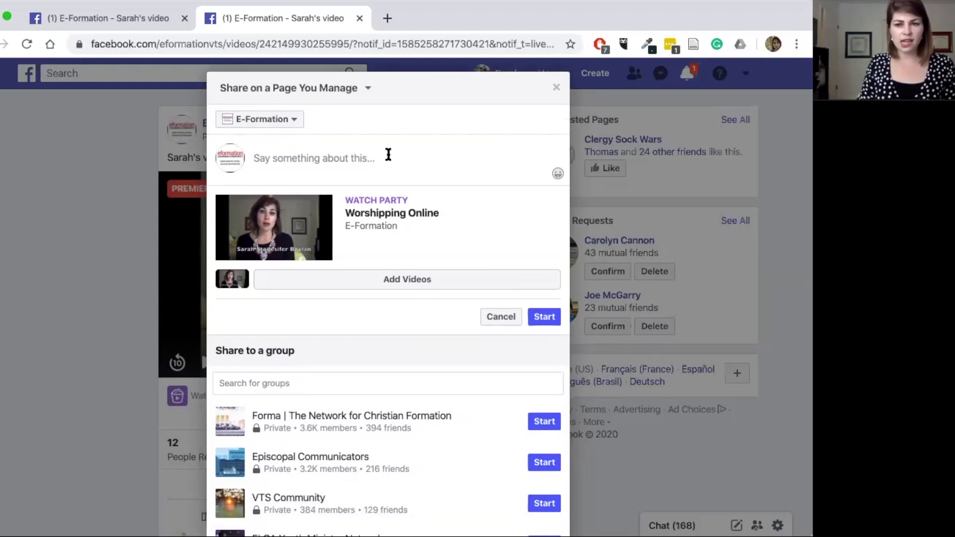
Caption the Watch Party 'watch watch party?' and start it on the E-Formation page
{"action": "type", "text": "watch"}
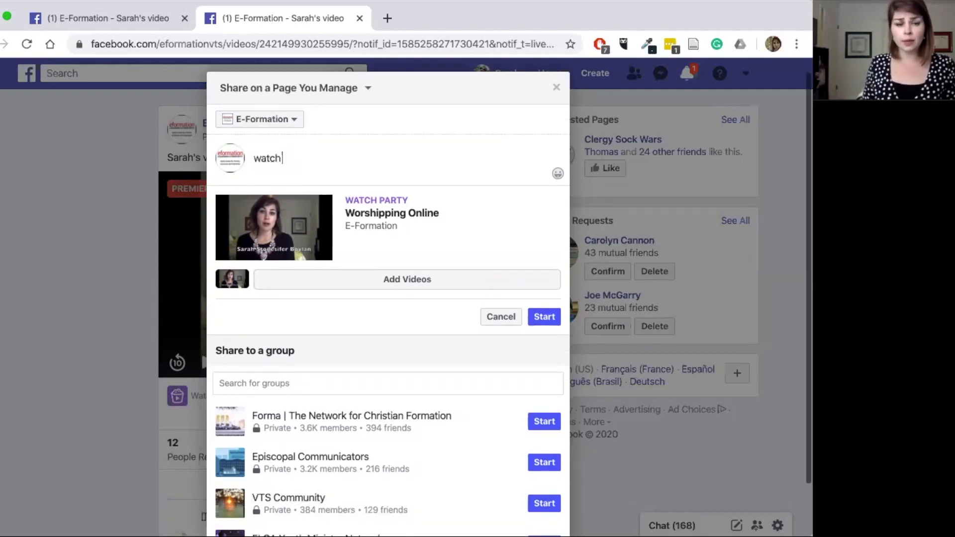
{"action": "type", "text": "watch party?"}
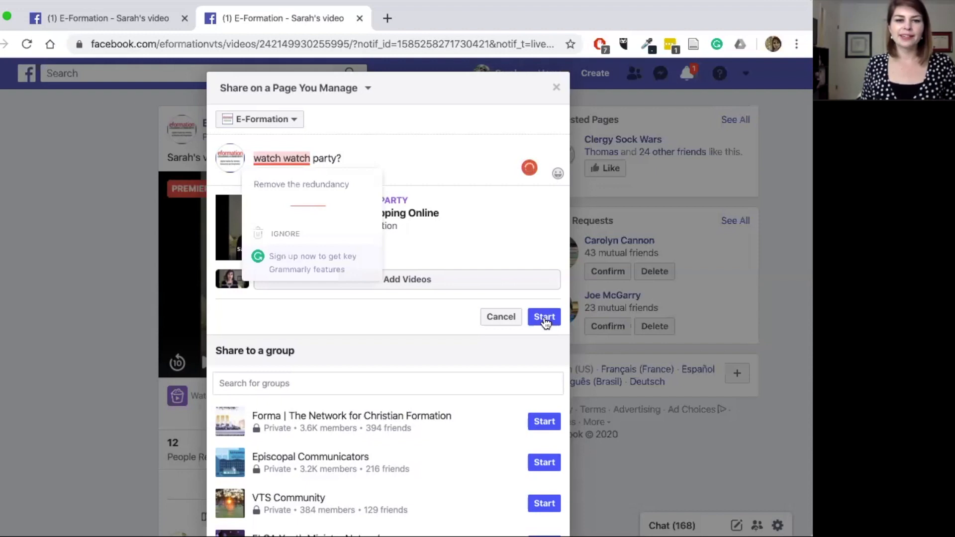
{"action": "mouse_move", "coordinate": [475, 316]}
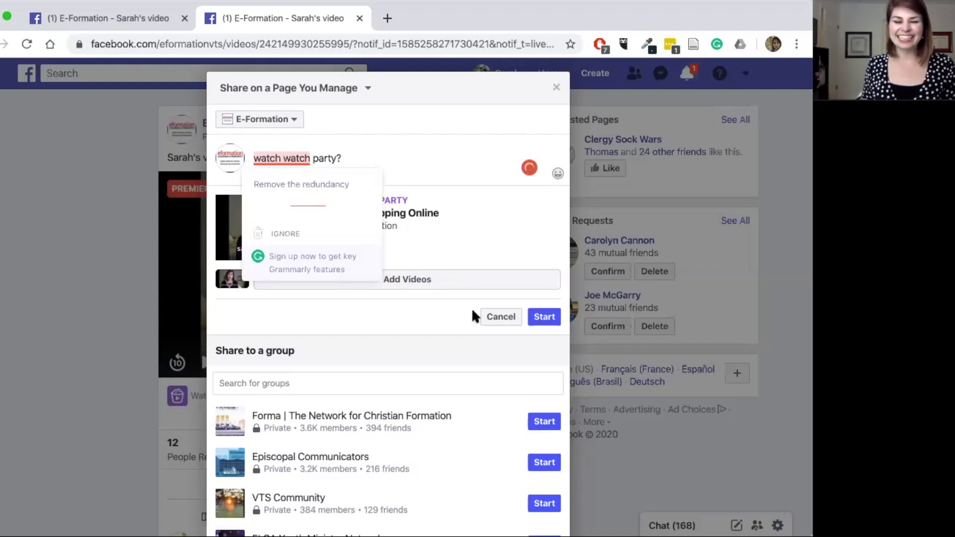
{"action": "left_click", "coordinate": [543, 317]}
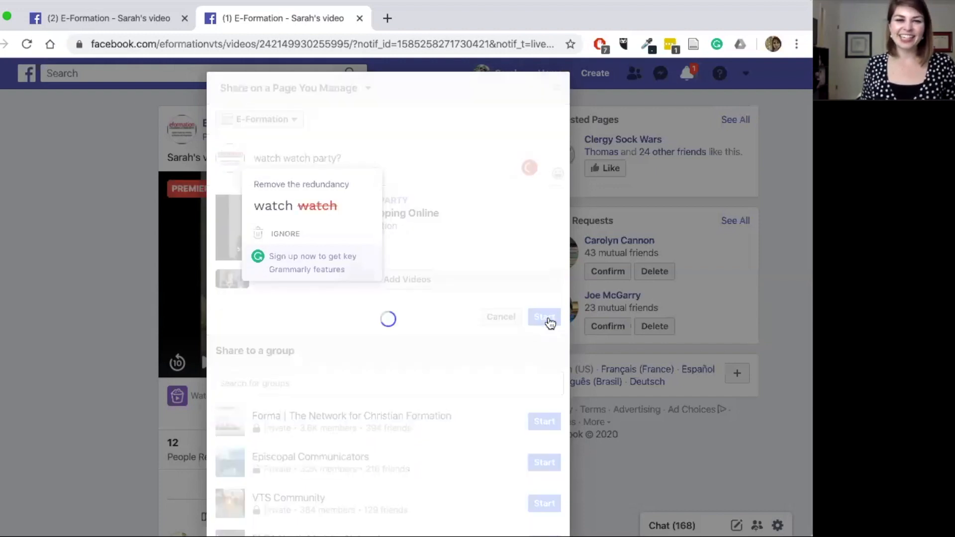
View the live Watch Party with 'Worshipping Online' listed as Now Playing for two viewers
{"action": "left_click", "coordinate": [541, 317]}
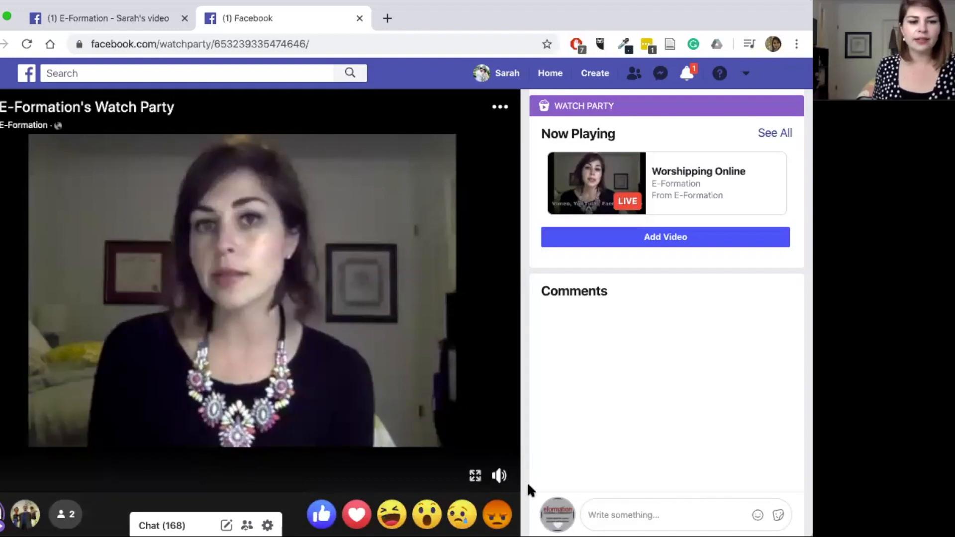
{"action": "left_click", "coordinate": [499, 476]}
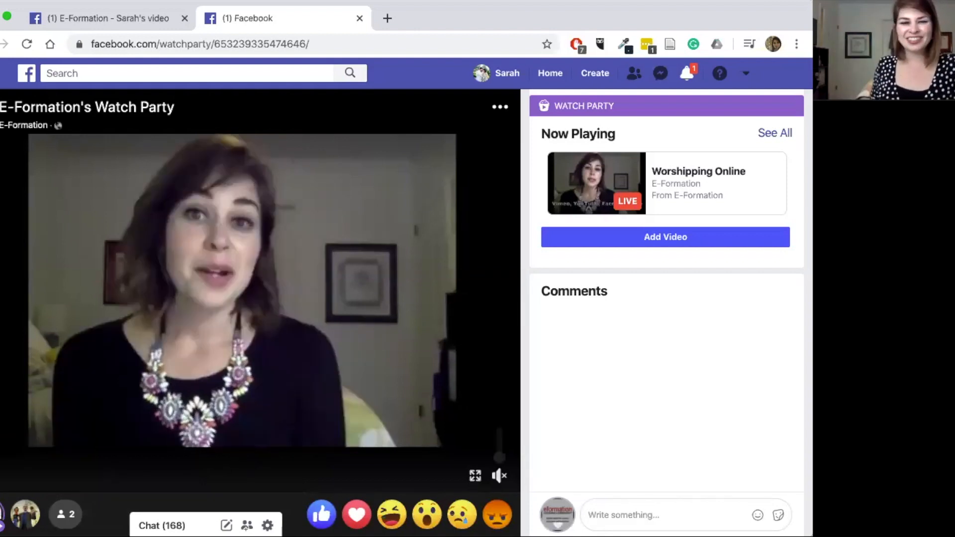